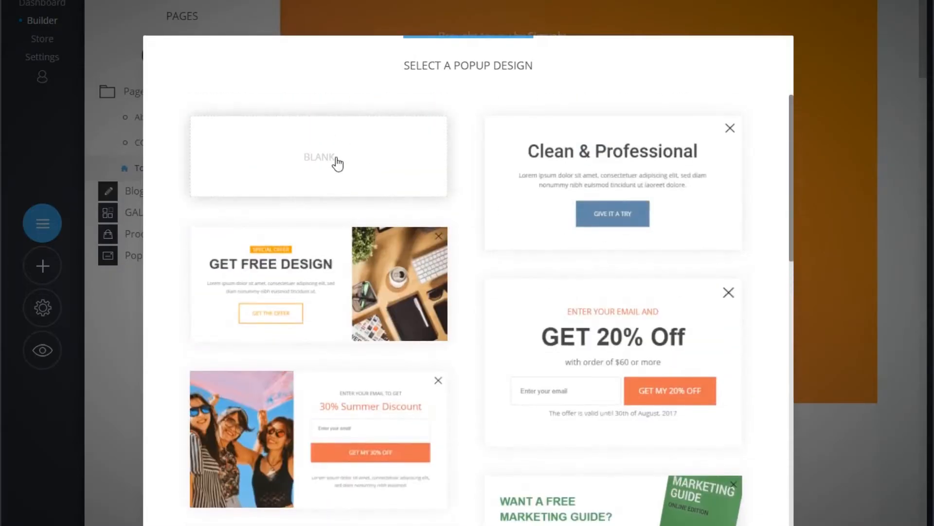
# Start from the Blank popup design and choose the right-side split content layout.
pyautogui.click(319, 157)
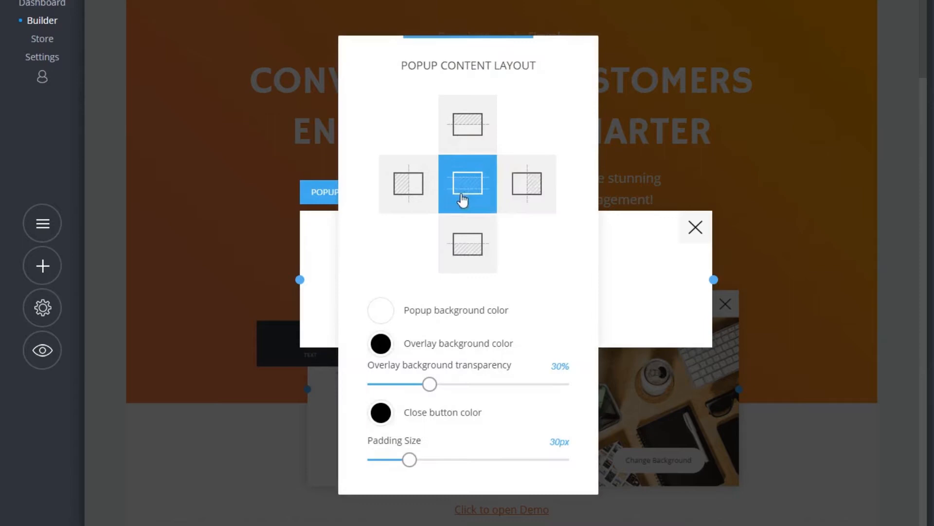
pyautogui.click(526, 184)
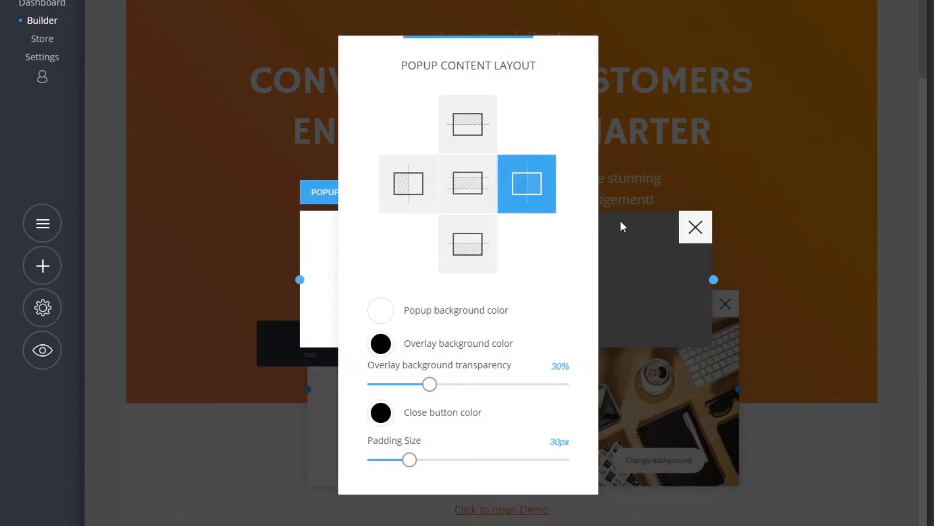
pyautogui.click(695, 227)
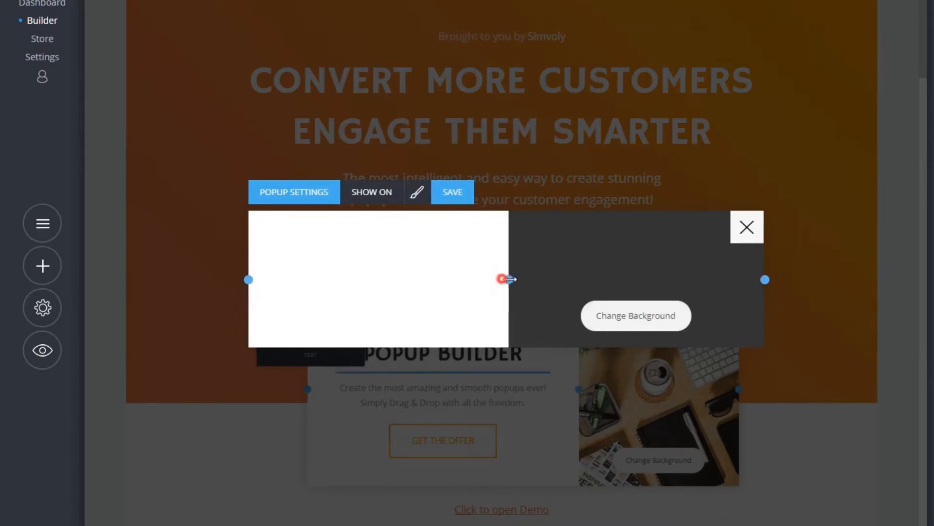
# Set the desk photo as the right panel background and adjust the overlay transparency.
pyautogui.click(635, 315)
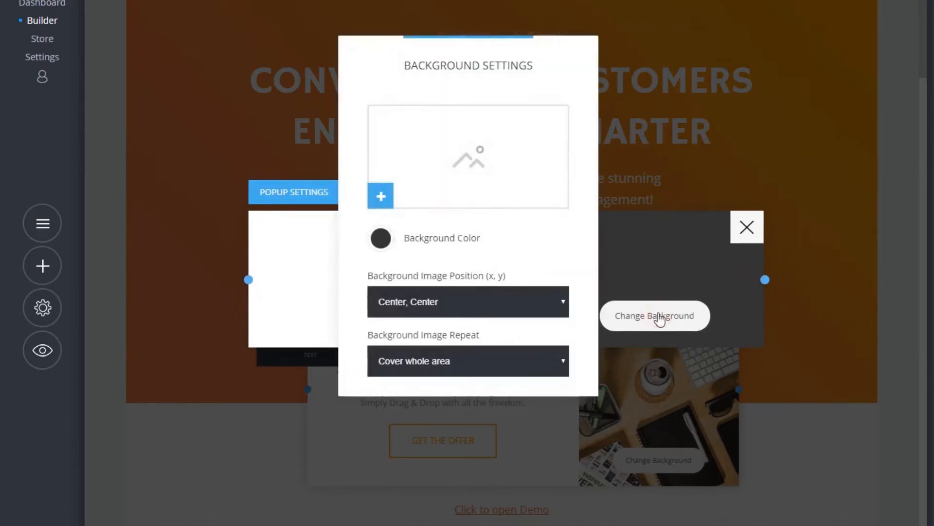
pyautogui.click(380, 196)
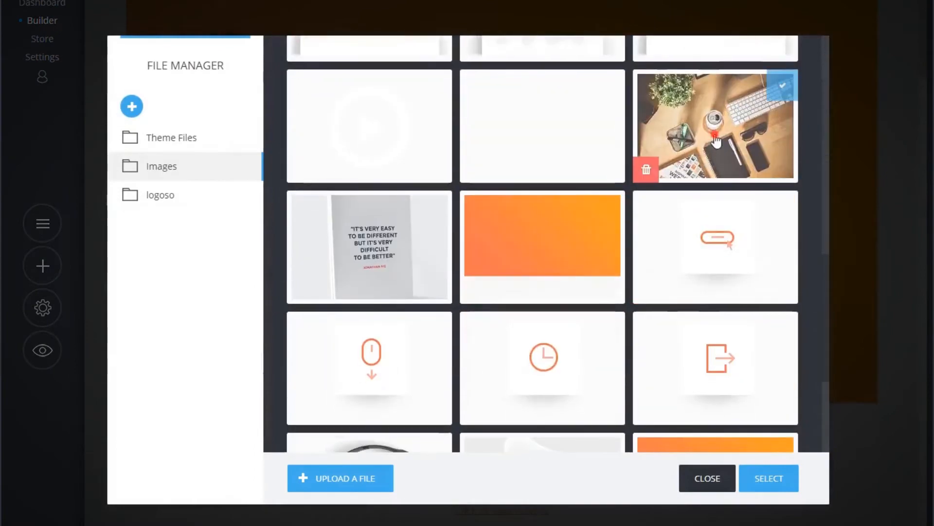
pyautogui.click(768, 477)
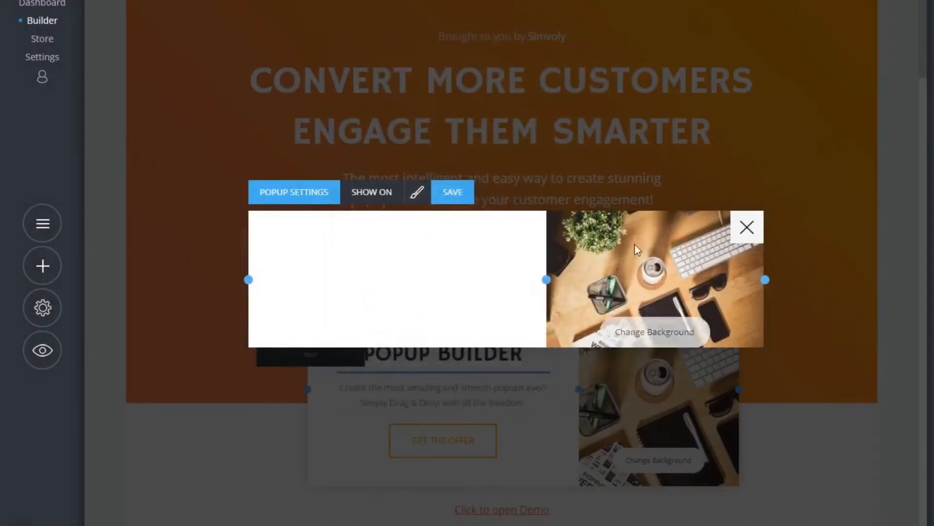
pyautogui.click(293, 191)
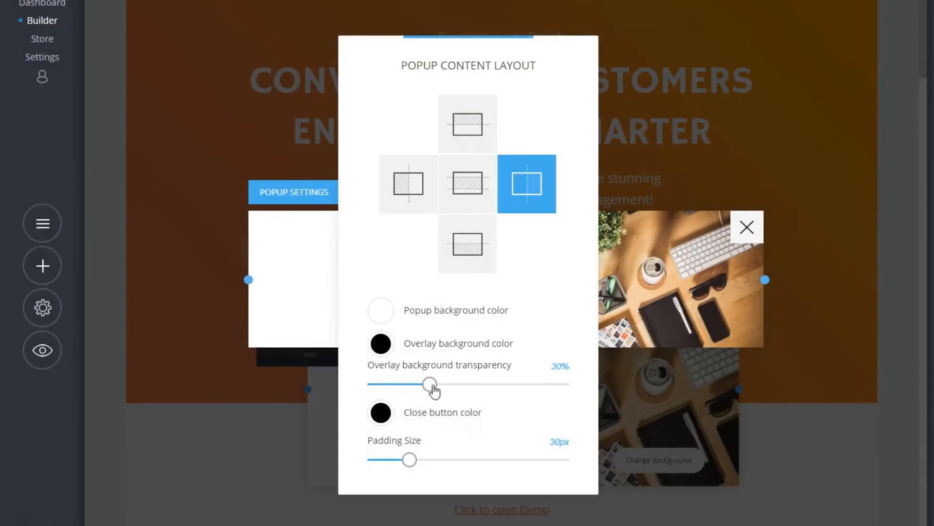
pyautogui.moveTo(409, 459); pyautogui.dragTo(445, 459)
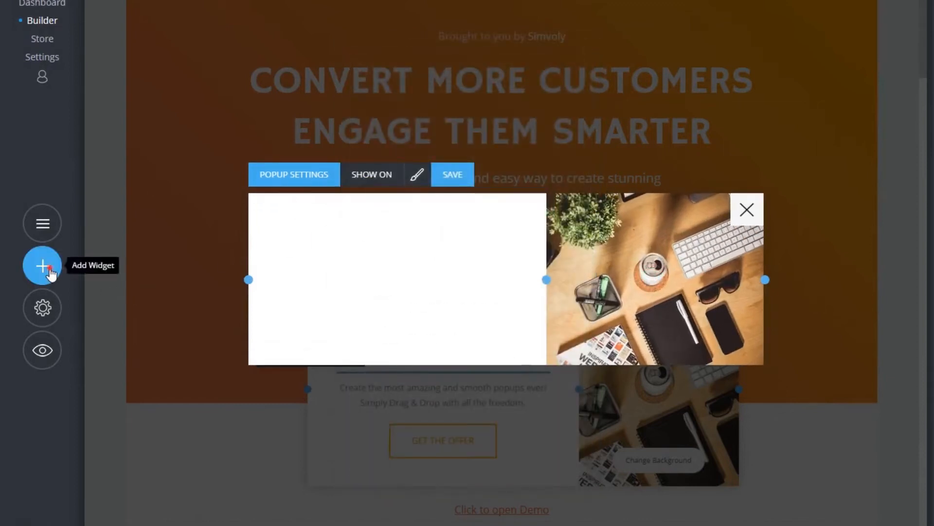
# Add a Heading widget reading 'MY HEADING' and center-align its text.
pyautogui.click(42, 265)
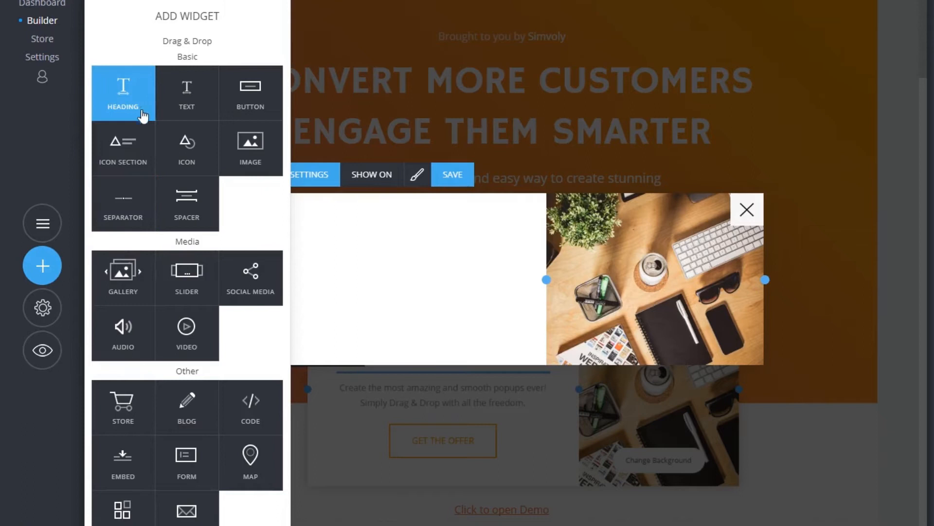
pyautogui.moveTo(275, 354)
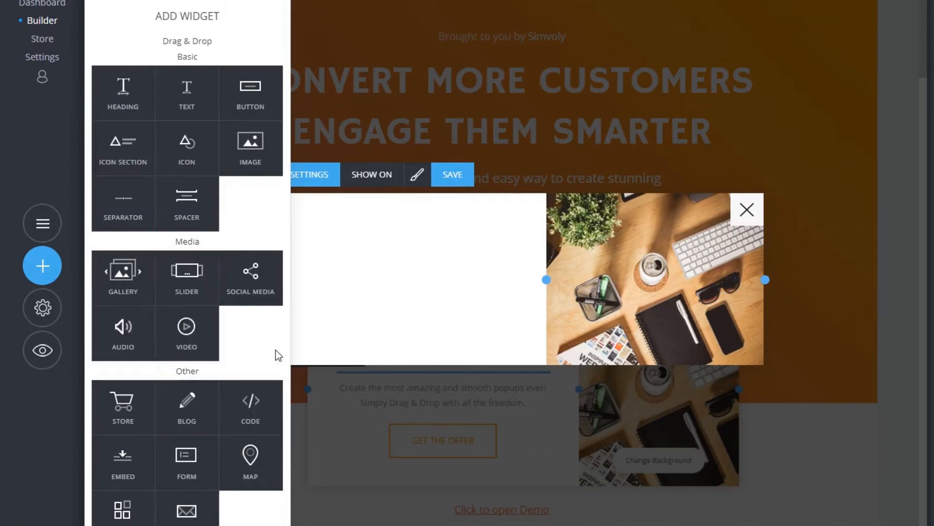
pyautogui.moveTo(122, 93)
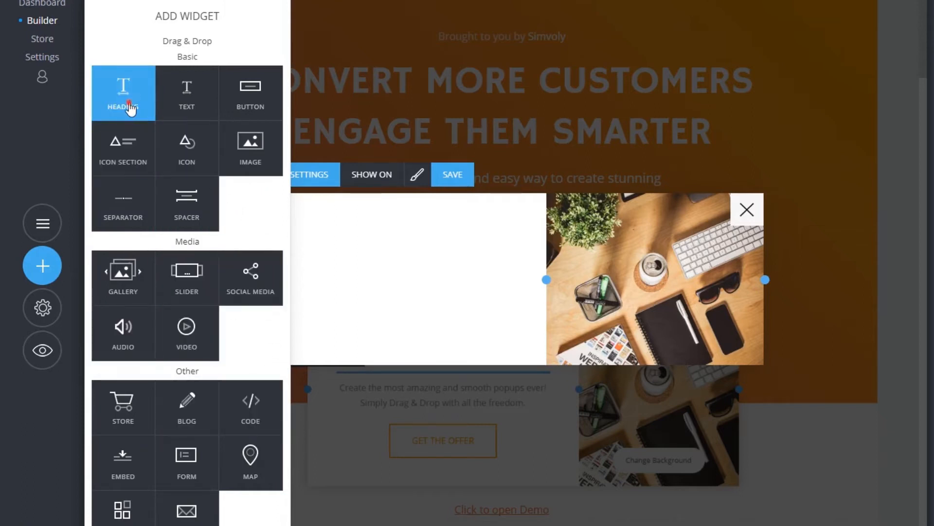
pyautogui.click(42, 265)
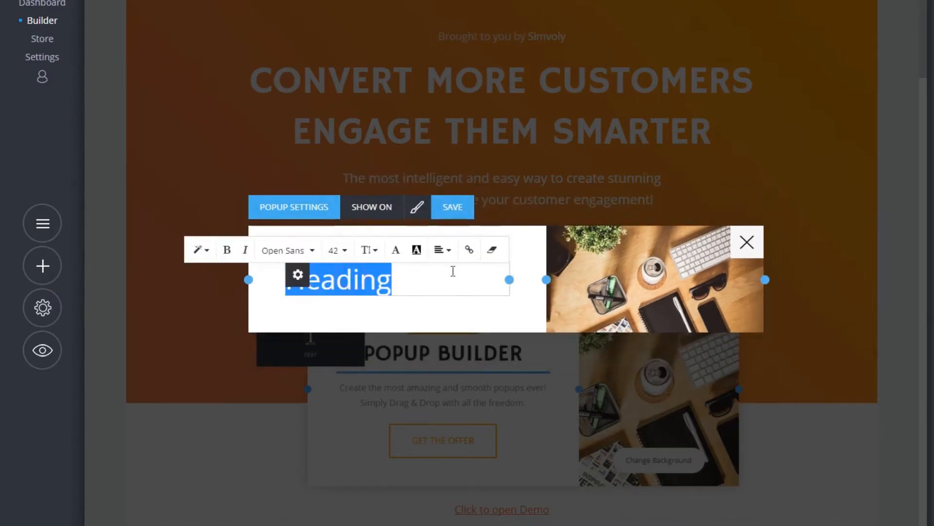
pyautogui.write('MY HEADING')
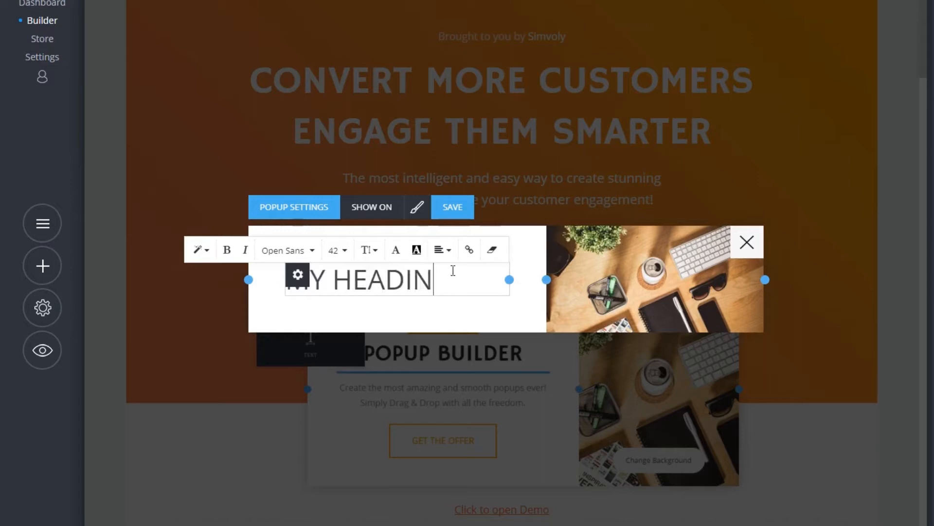
pyautogui.click(439, 249)
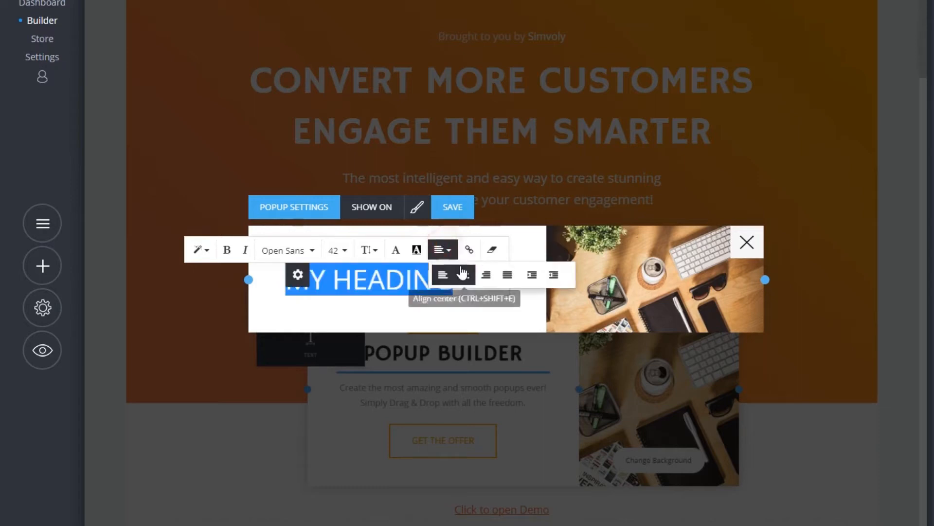
pyautogui.click(284, 250)
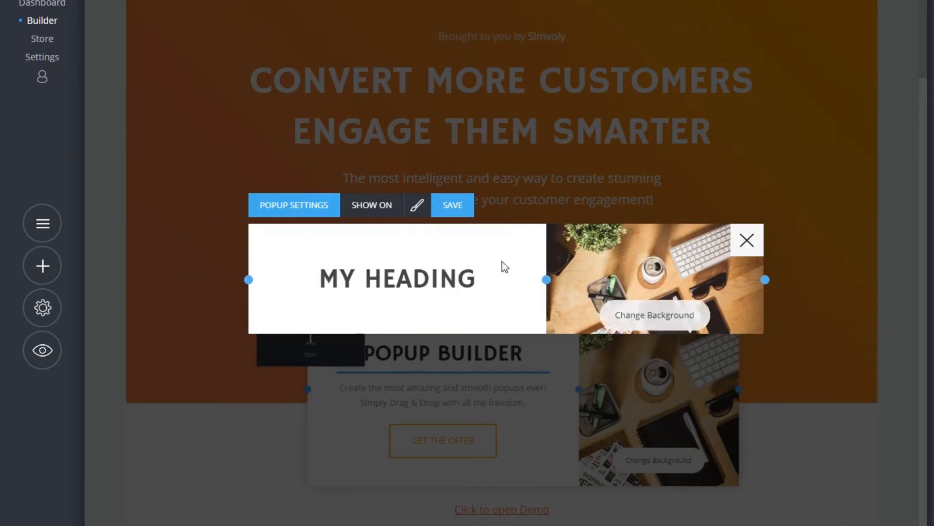
pyautogui.moveTo(42, 265)
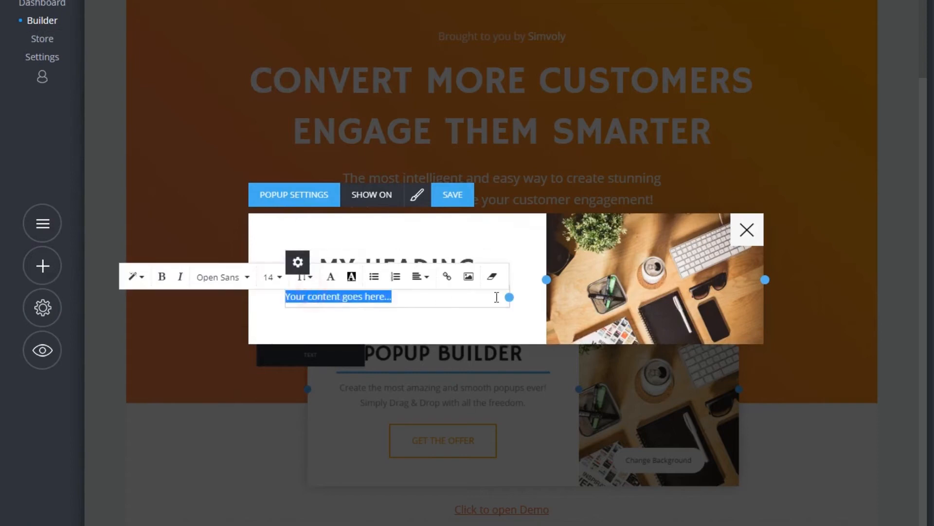
# Enter the subtitle 'How to build my first popup!' in the Text widget.
pyautogui.write('How to build my first popup!')
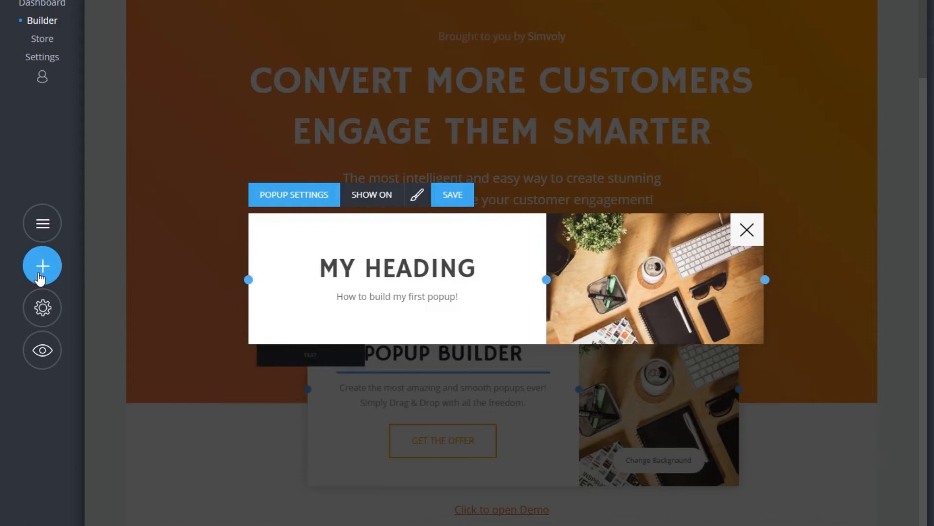
# Add a subscribe Form and set its field layout to Stacked.
pyautogui.click(42, 265)
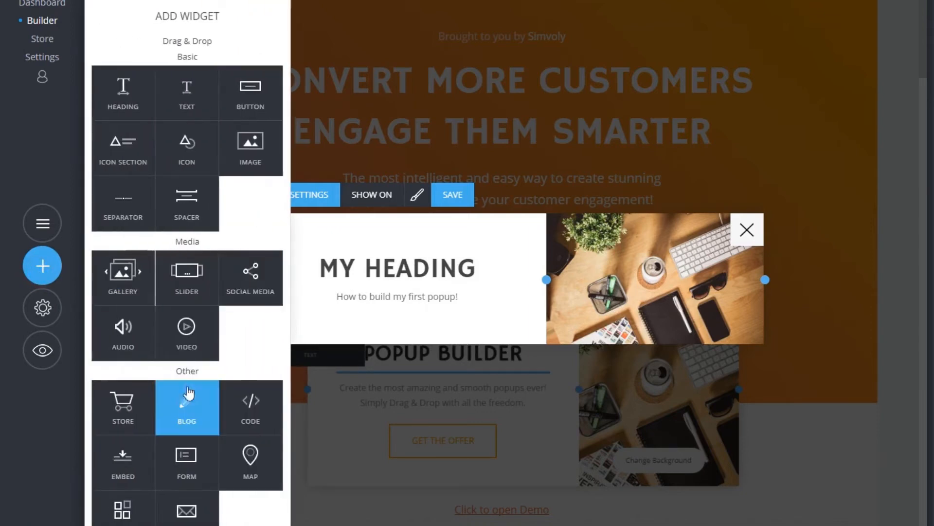
pyautogui.click(41, 266)
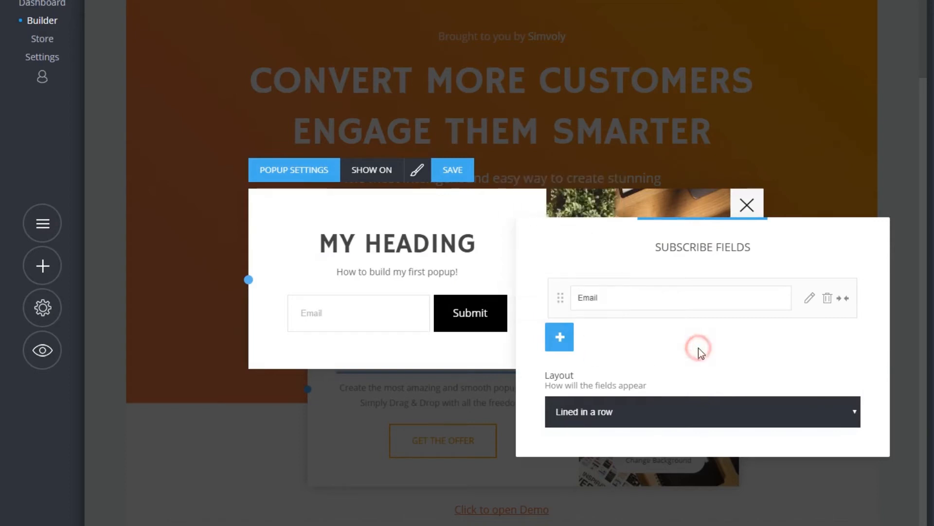
pyautogui.click(702, 411)
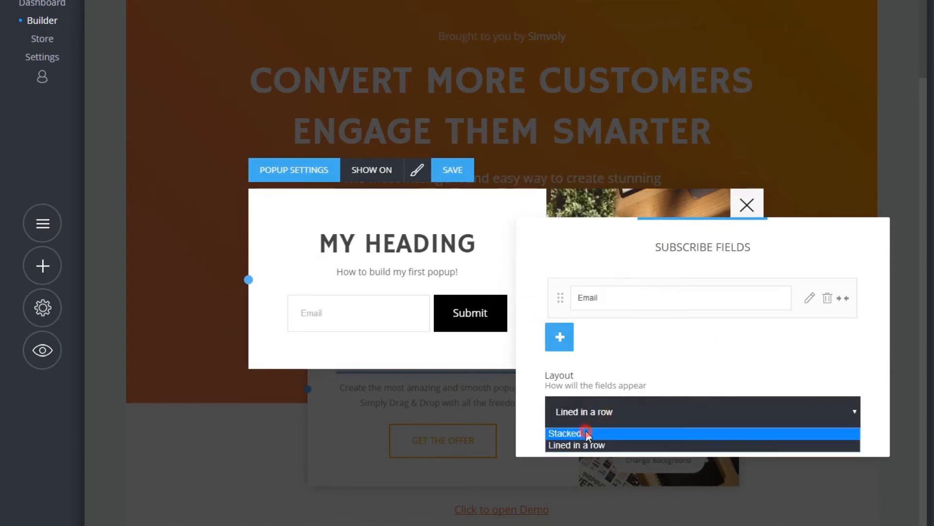
pyautogui.click(587, 433)
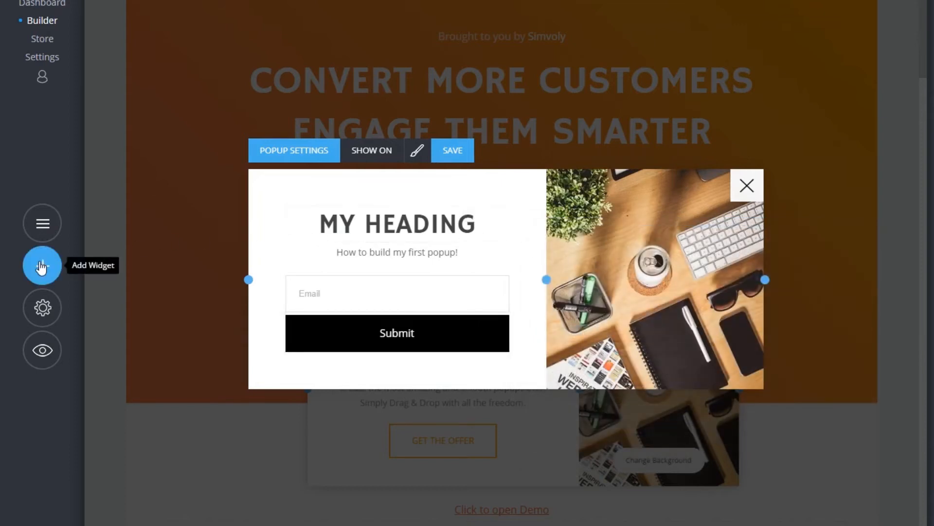
# Raise the social icons' button border radius until they become circles.
pyautogui.click(42, 265)
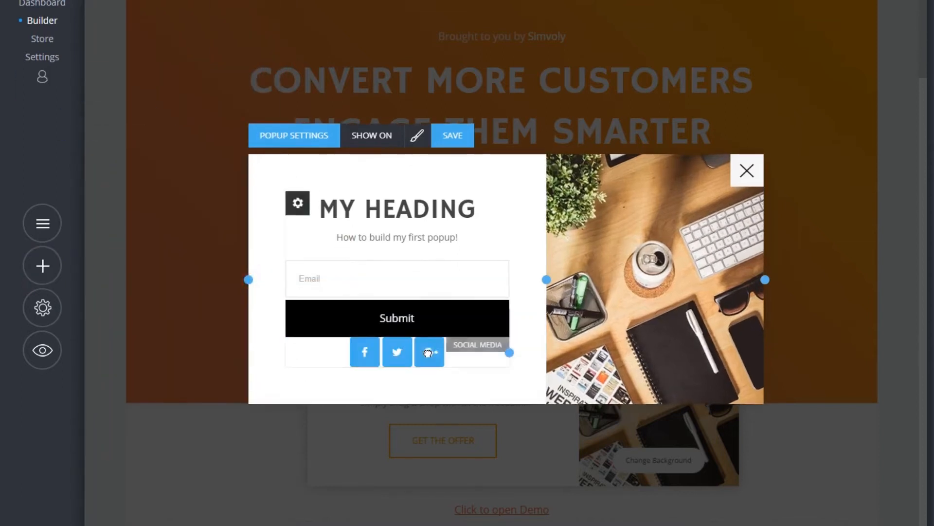
pyautogui.click(428, 352)
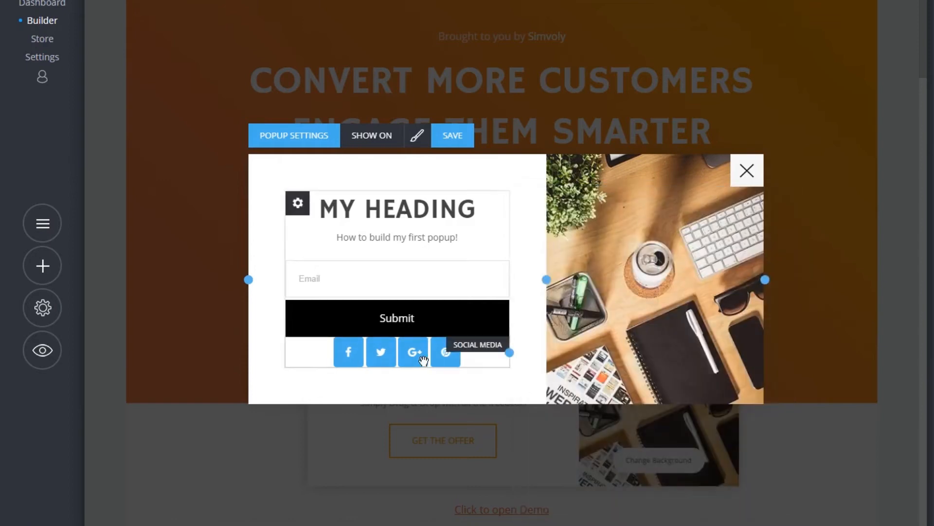
pyautogui.click(445, 350)
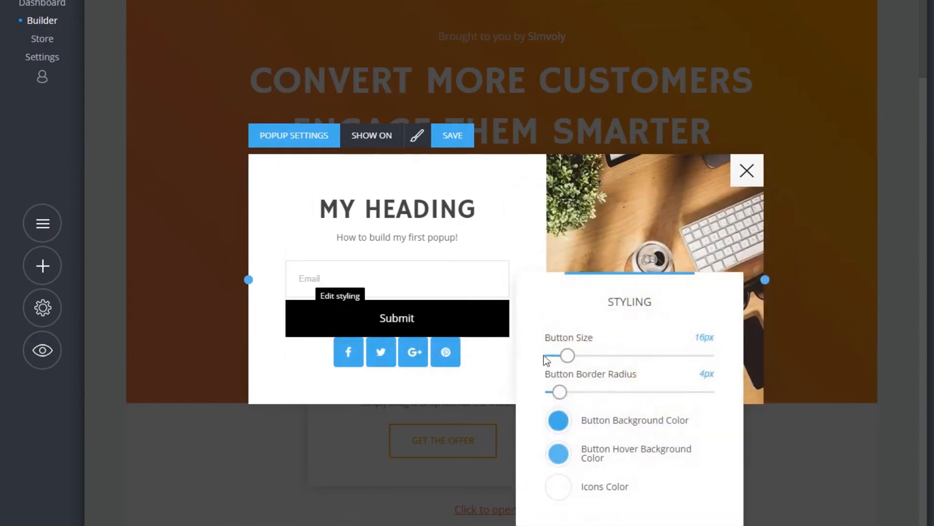
pyautogui.moveTo(558, 391); pyautogui.dragTo(652, 391)
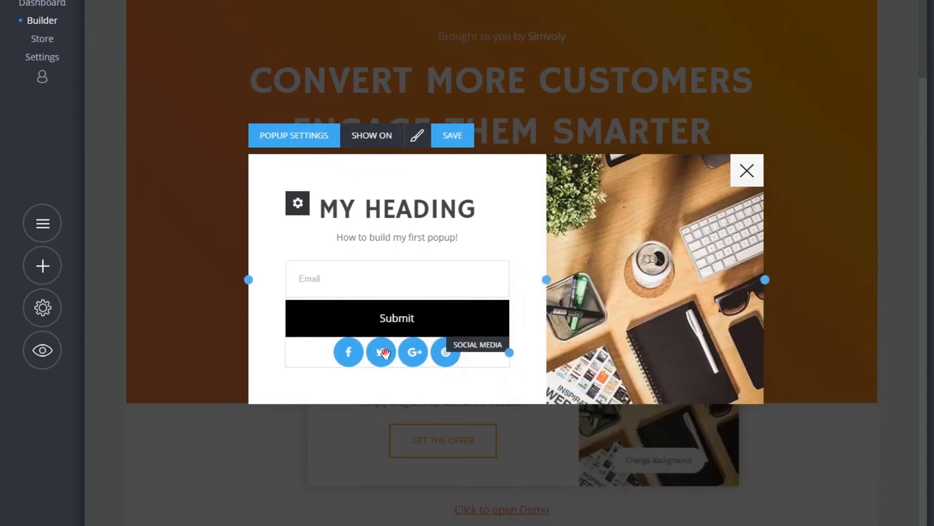
pyautogui.moveTo(396, 350)
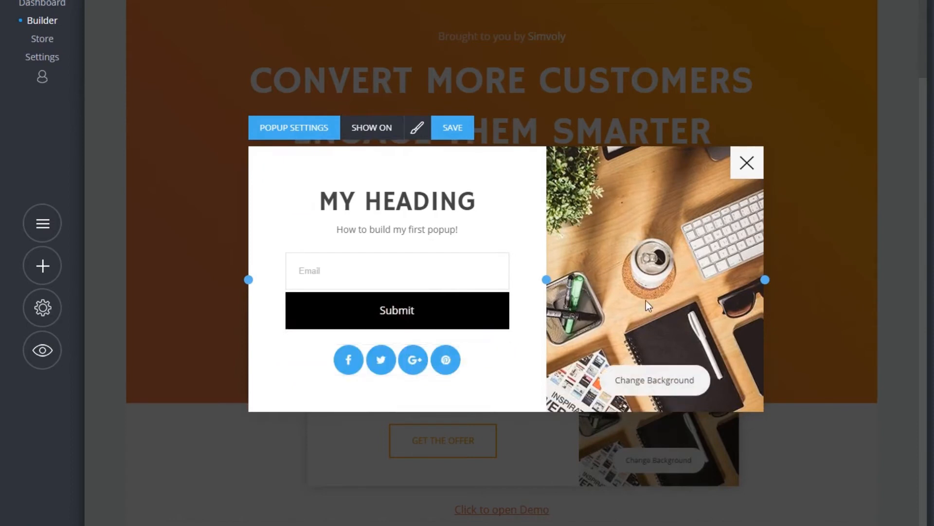
pyautogui.moveTo(759, 189)
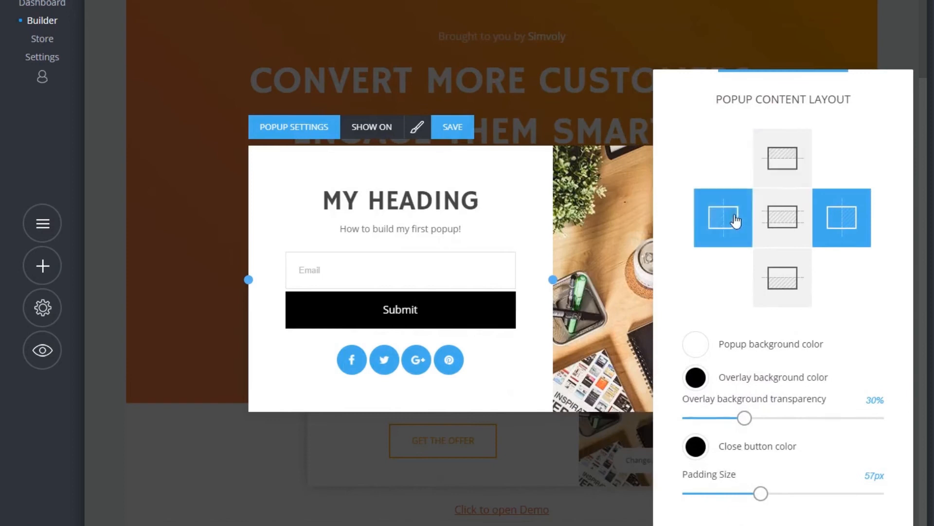
# Try the photo-above and other content layouts, ending with the photo beside the form.
pyautogui.click(782, 157)
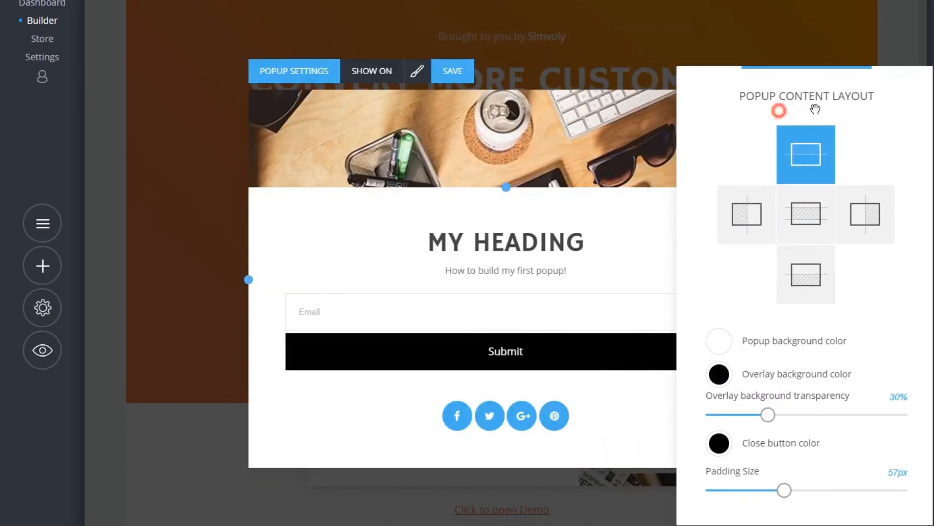
pyautogui.click(806, 213)
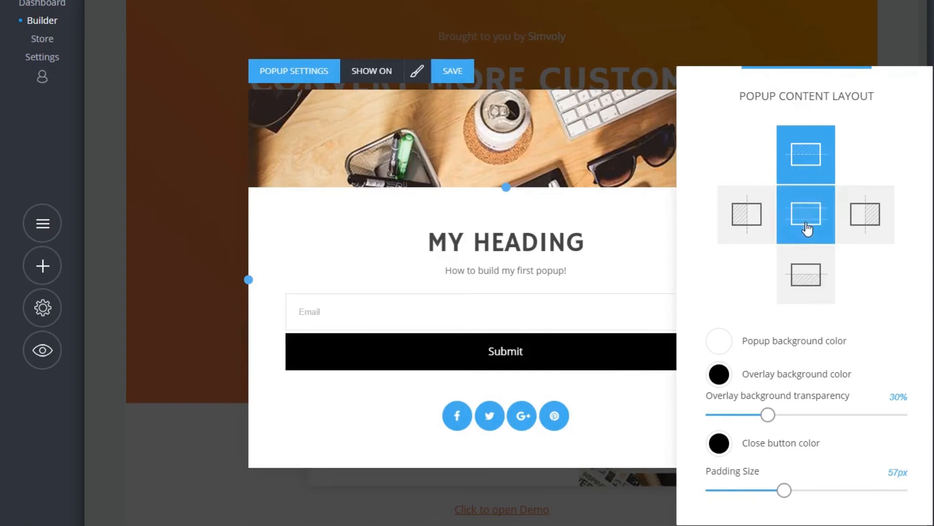
pyautogui.click(864, 213)
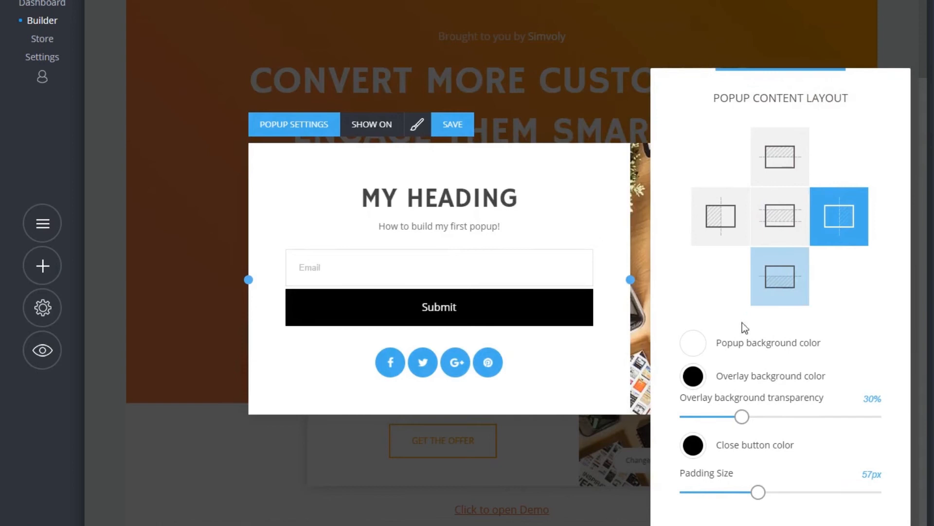
# Preview pale pink and white page overlay colours, then revert the overlay to black.
pyautogui.click(693, 375)
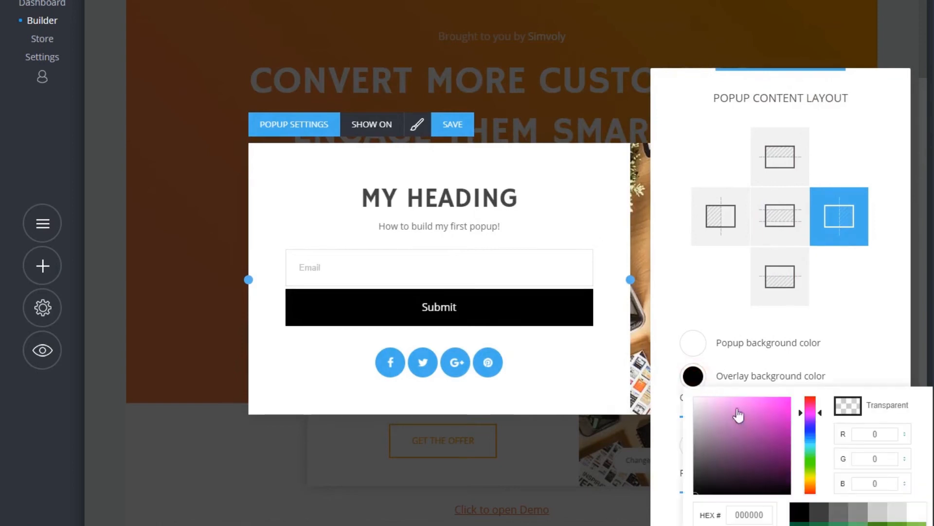
pyautogui.click(704, 410)
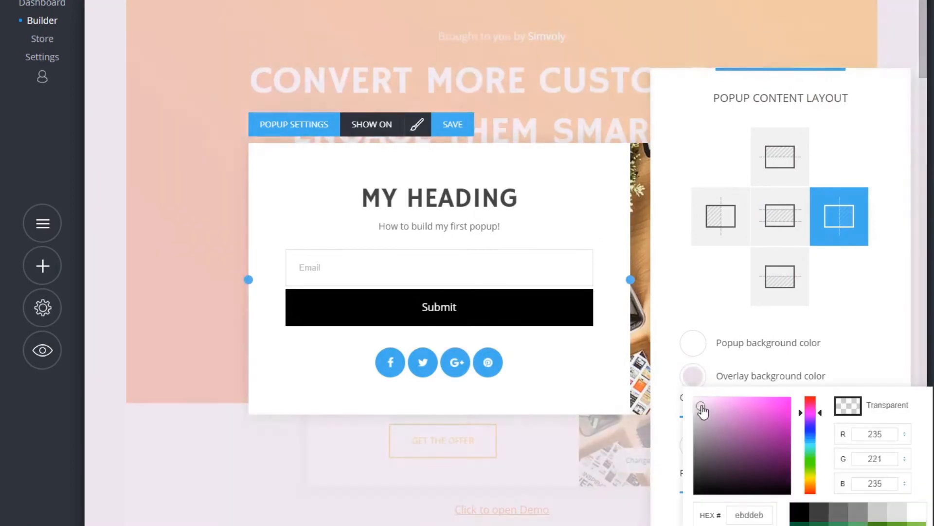
pyautogui.click(703, 399)
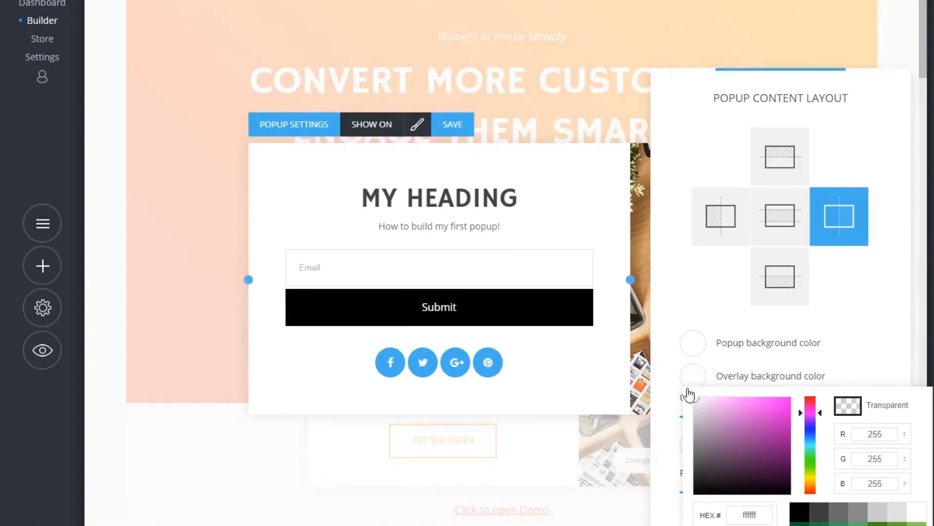
pyautogui.click(693, 375)
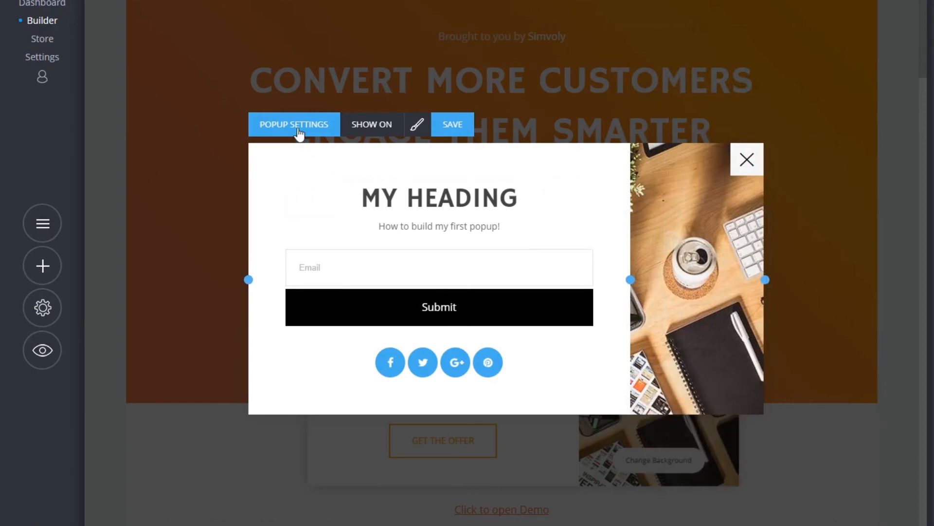
pyautogui.click(293, 125)
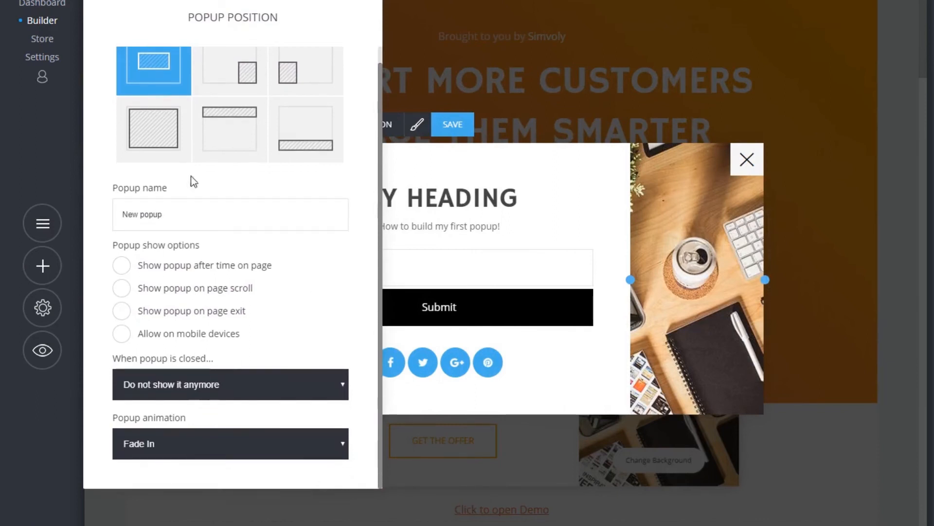
# Preview bottom-right, right-side, full-screen and bottom-bar positions, and resize the photo column.
pyautogui.click(229, 71)
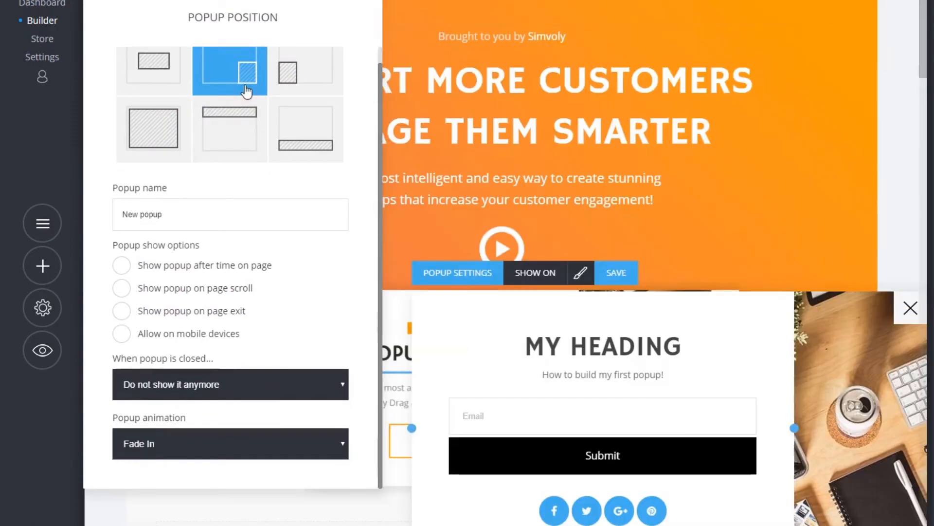
pyautogui.click(306, 69)
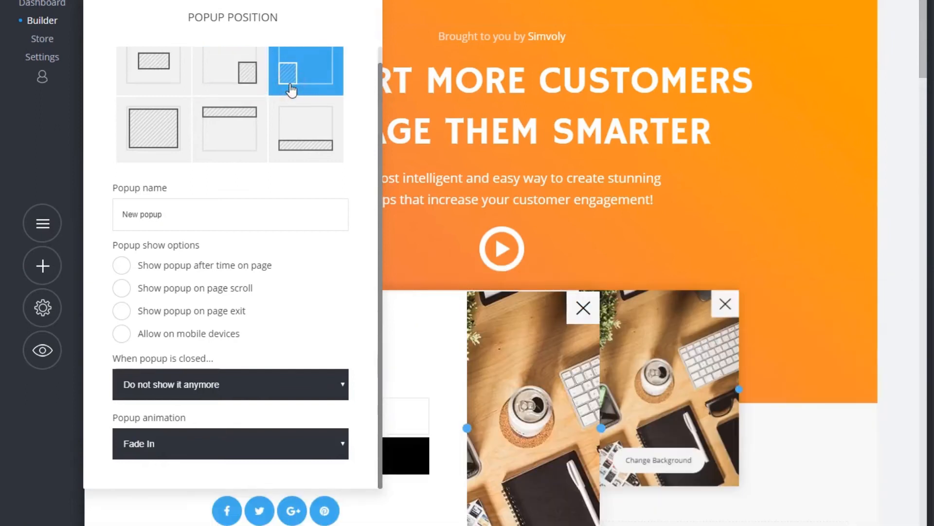
pyautogui.click(153, 131)
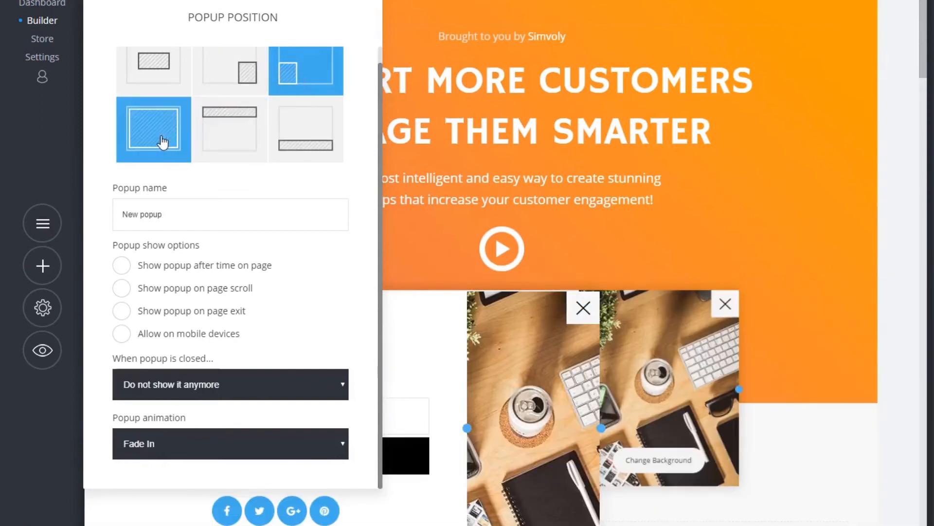
pyautogui.click(306, 129)
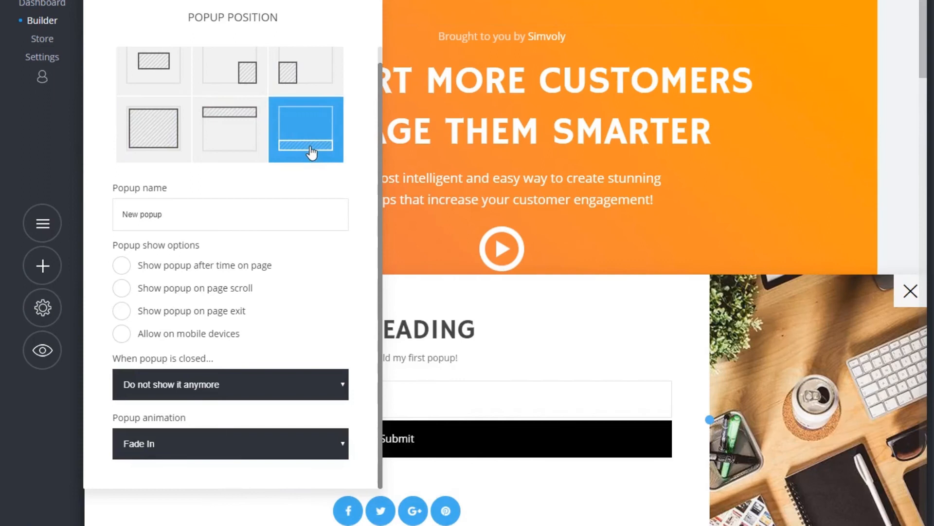
pyautogui.click(153, 130)
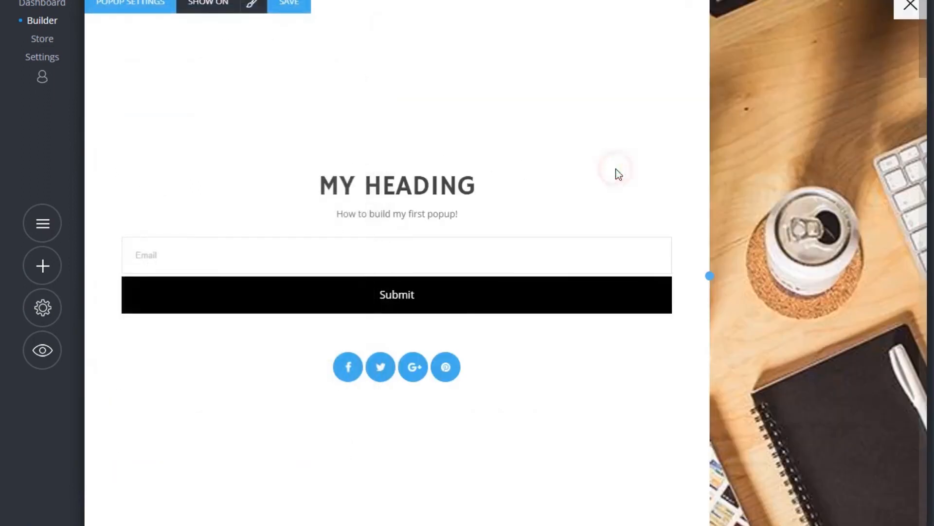
pyautogui.moveTo(709, 275); pyautogui.dragTo(673, 279)
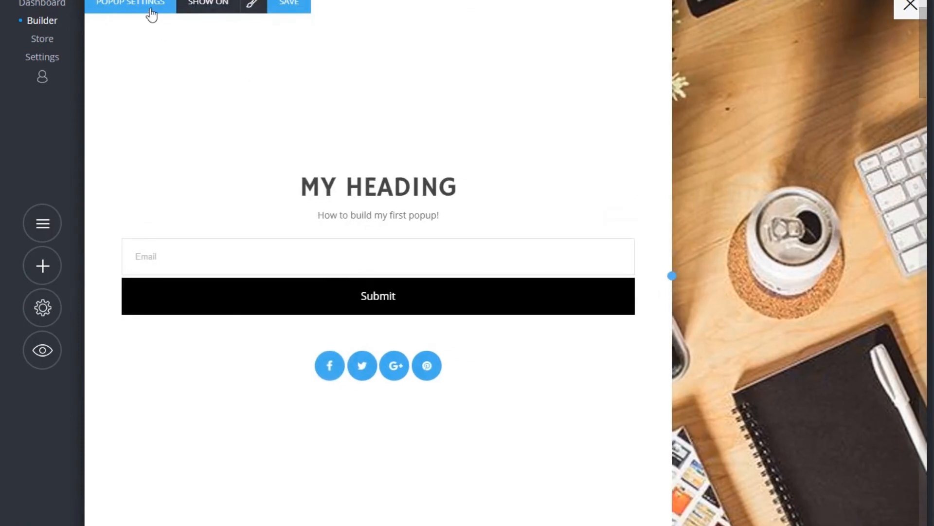
pyautogui.click(130, 5)
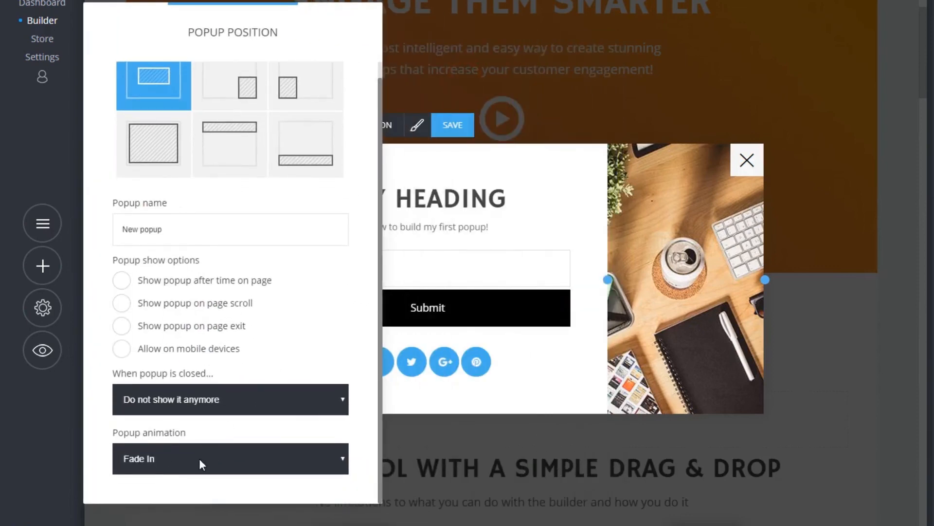
# Preview the Fade In From Top animation, then choose Super Scaled.
pyautogui.click(230, 458)
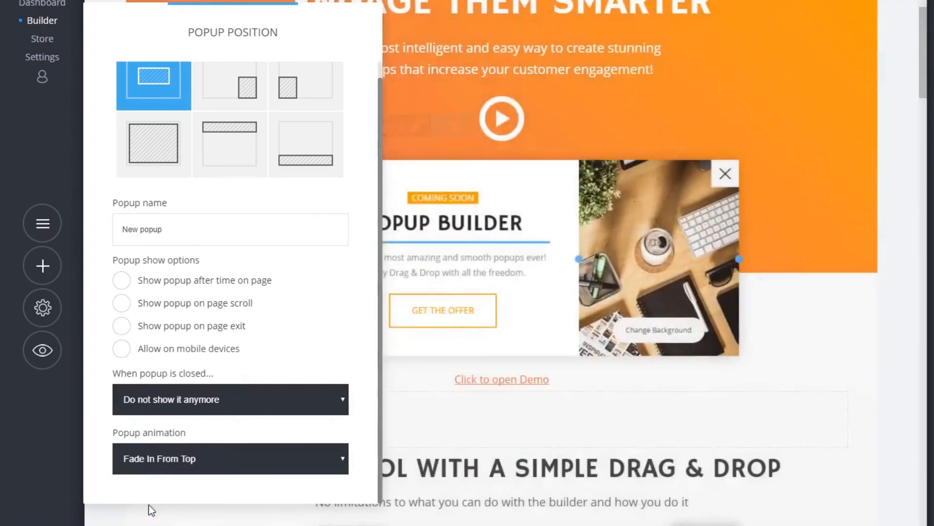
pyautogui.click(229, 458)
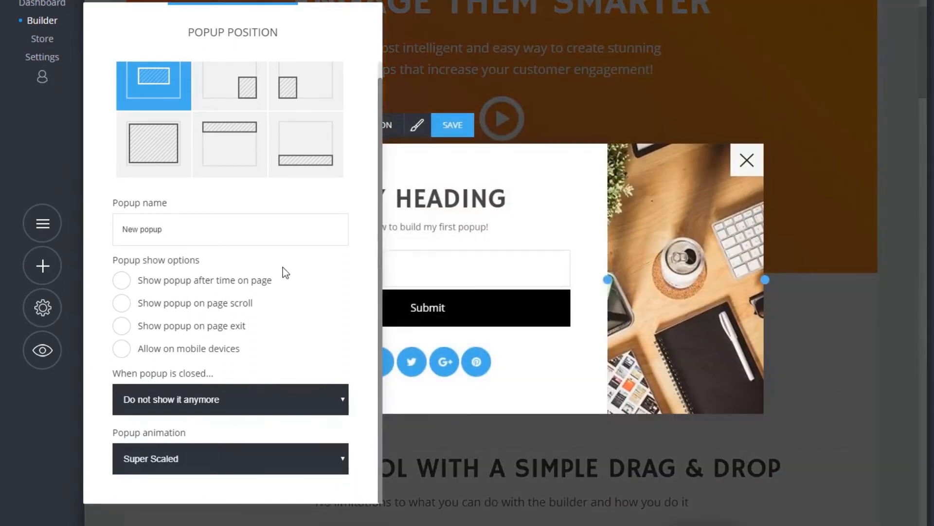
pyautogui.moveTo(567, 220)
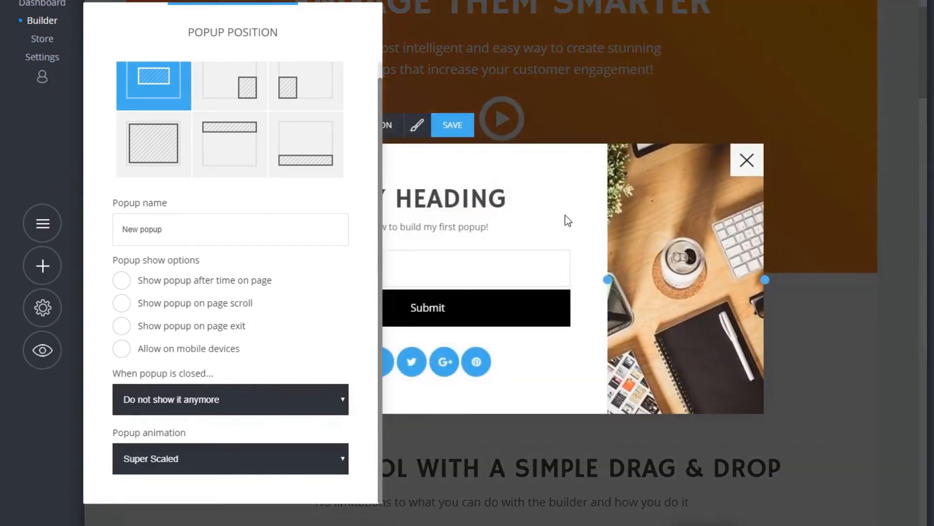